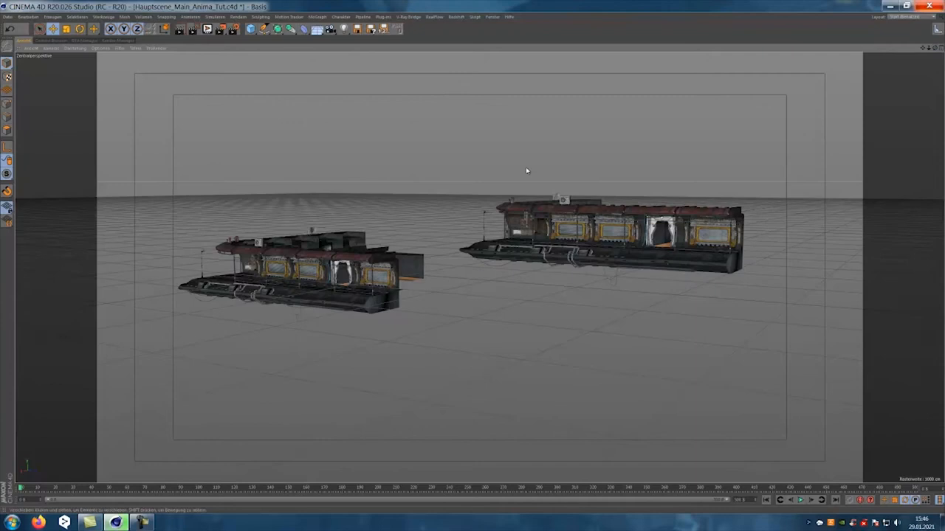
Export the scene as OBJ over Hauptscene_Main_Anima_Tut.obj in the scene_für Anima folder.
left_click(8, 16)
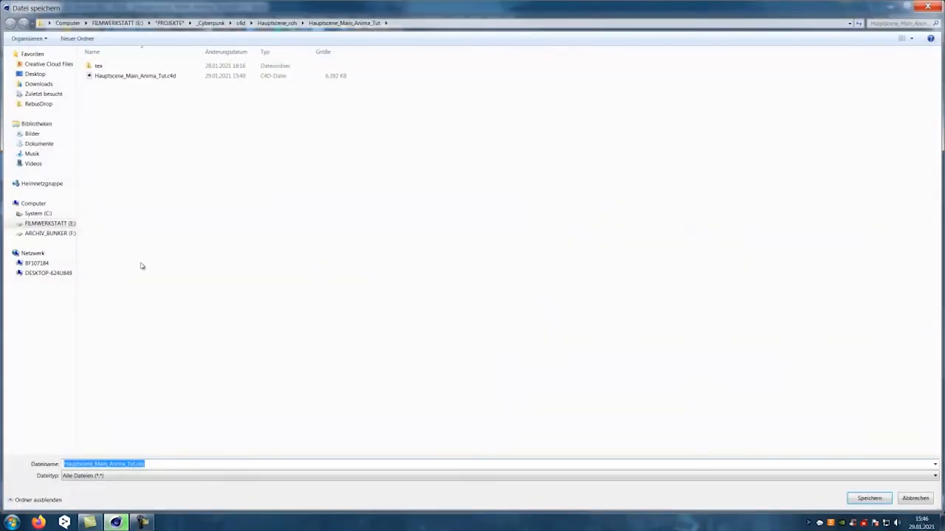
left_click(240, 23)
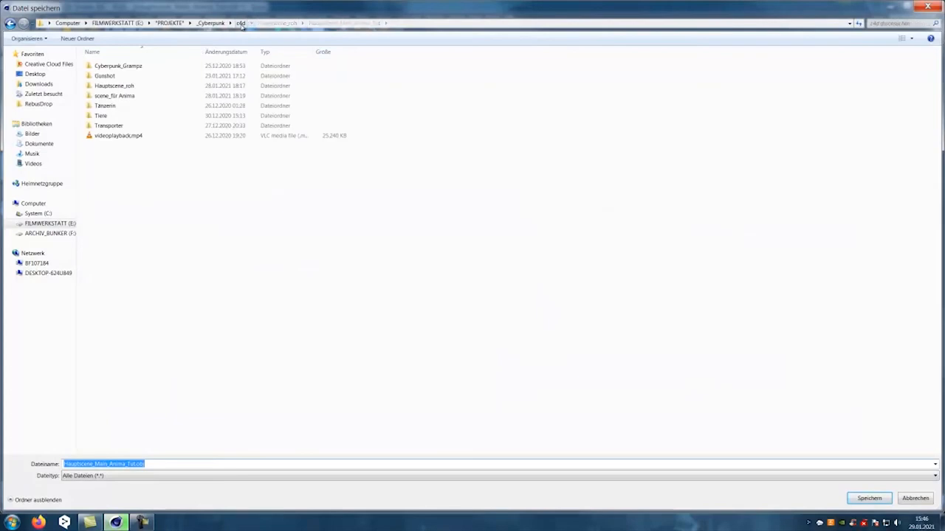
double_click(115, 95)
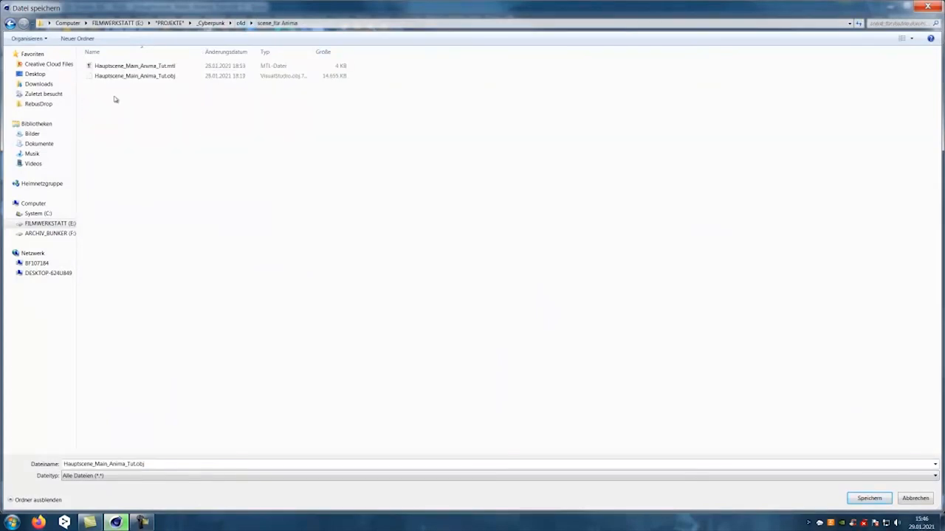
left_click(135, 76)
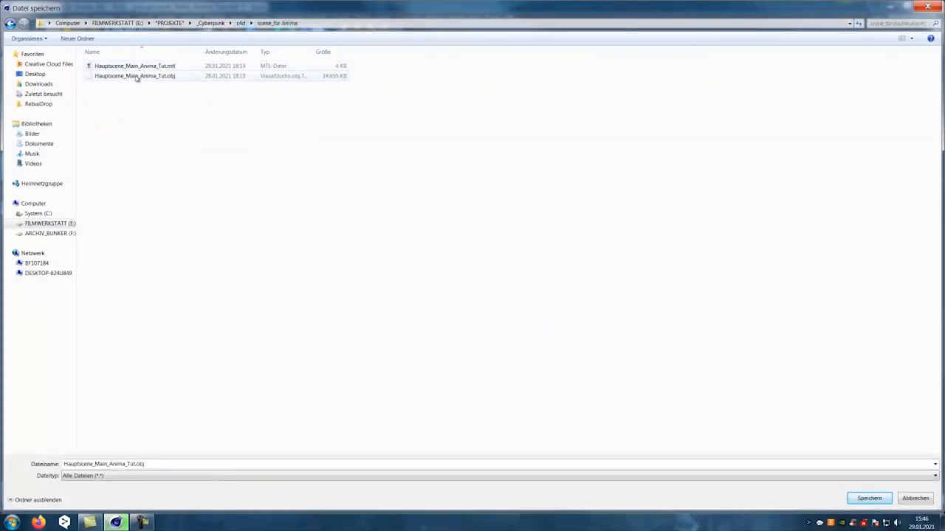
left_click(868, 497)
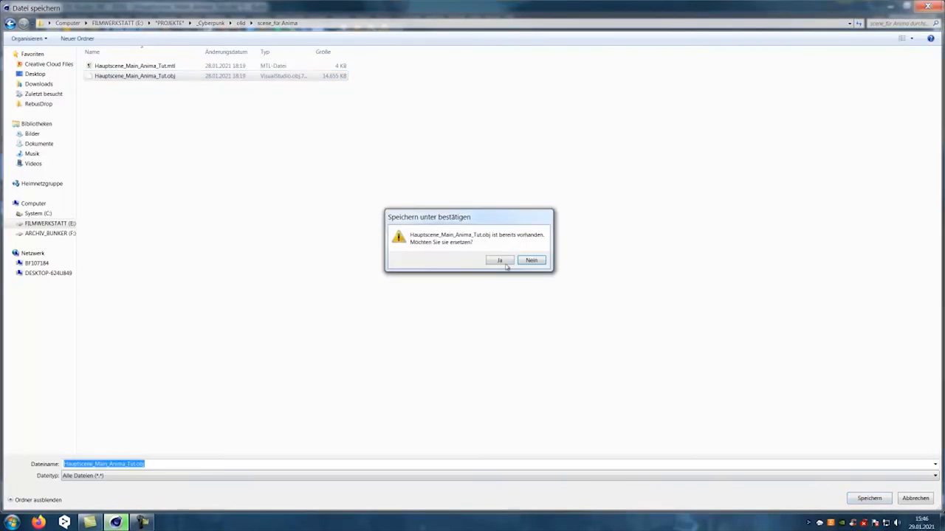
left_click(499, 260)
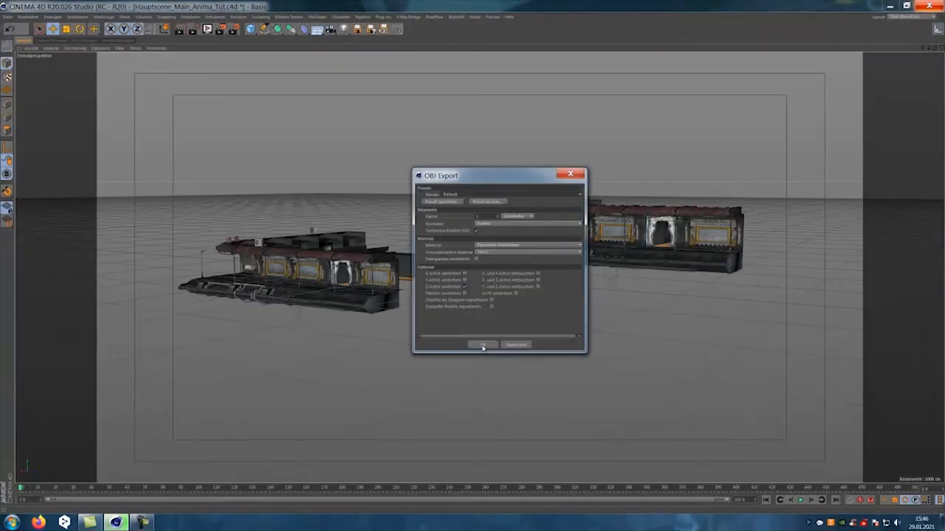
left_click(482, 345)
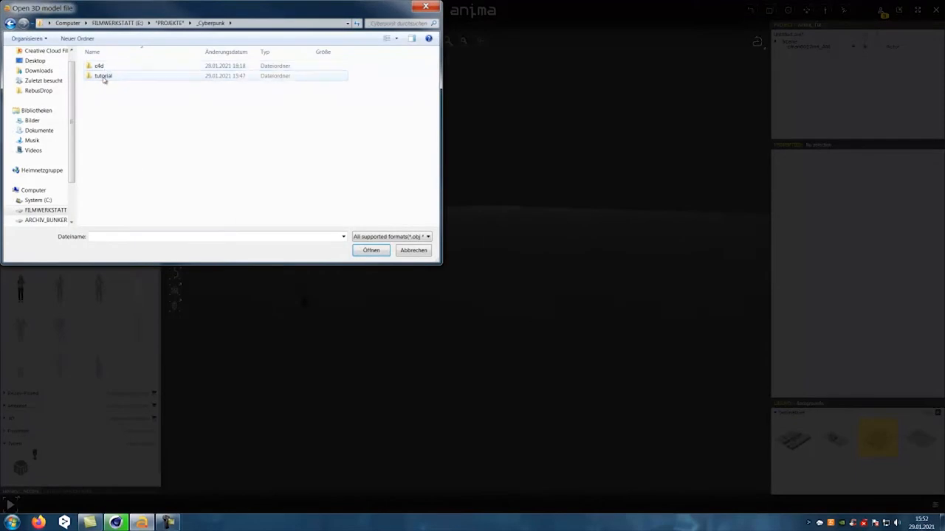
Import the model from the tutorial folder with units set to Centimeters.
left_click(371, 251)
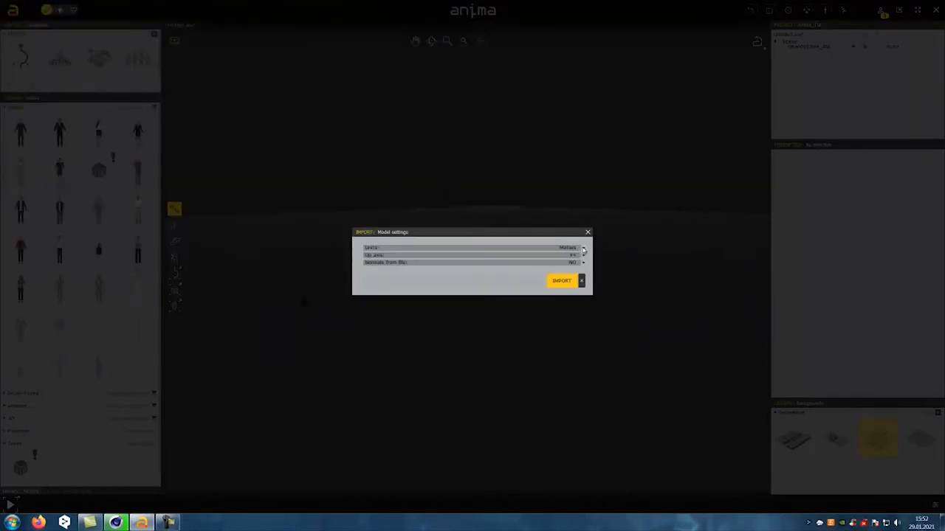
left_click(583, 247)
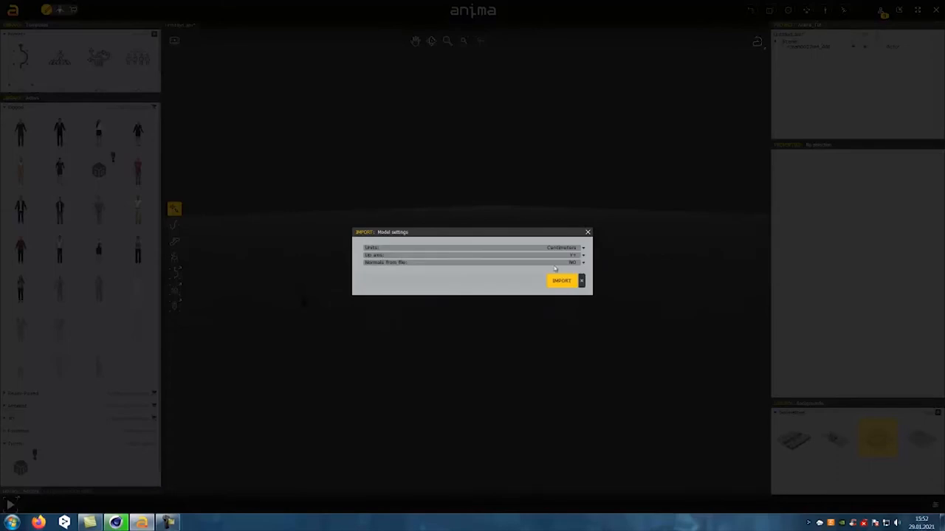
left_click(561, 280)
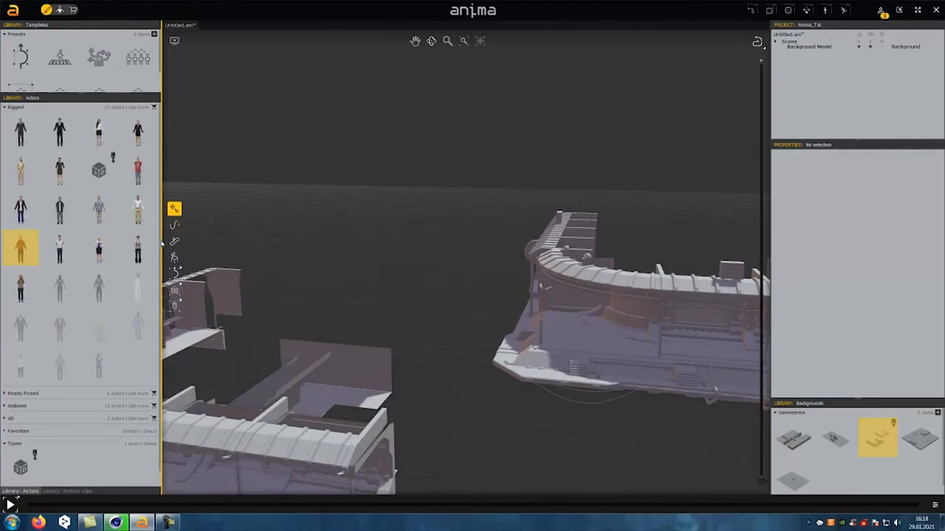
Inspect the imported Background Model in the viewport and Project panel.
left_click(174, 242)
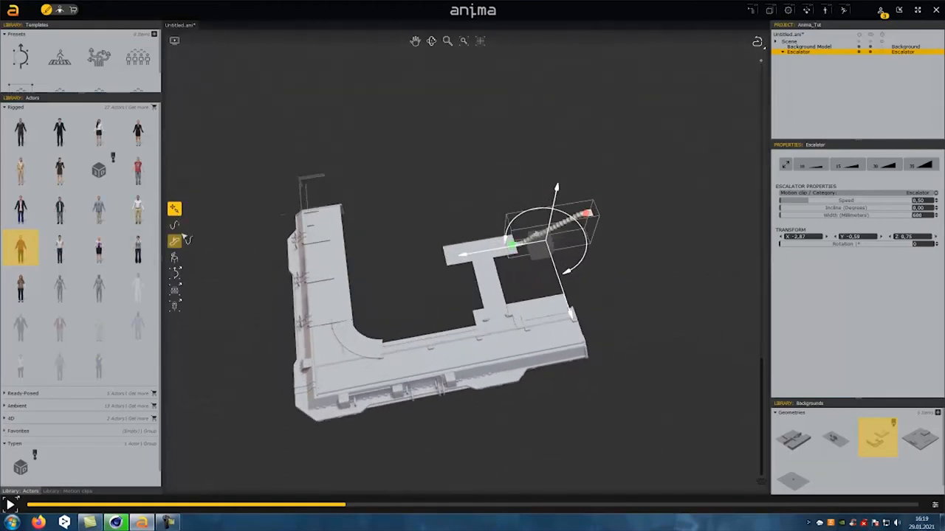
Draw a four-point walking path along the platform ending near the escalator.
left_click(175, 225)
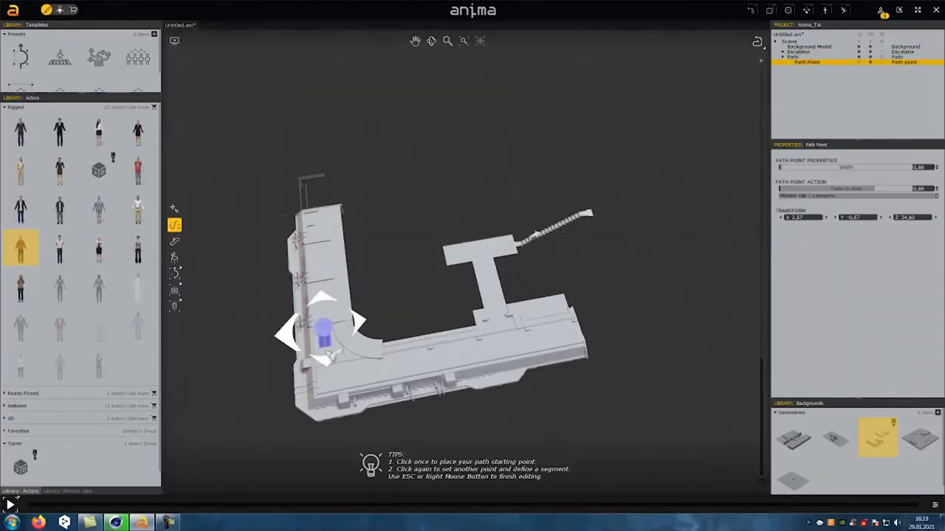
left_click(509, 350)
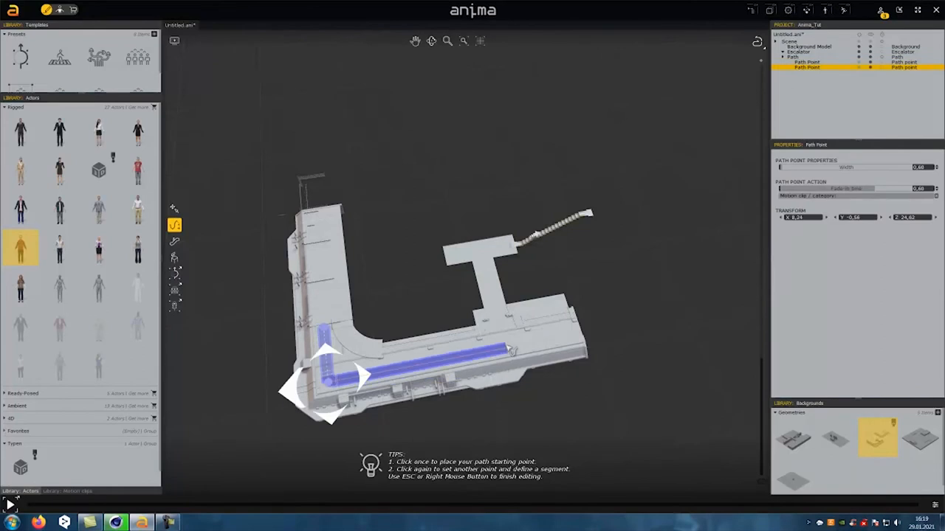
left_click(487, 251)
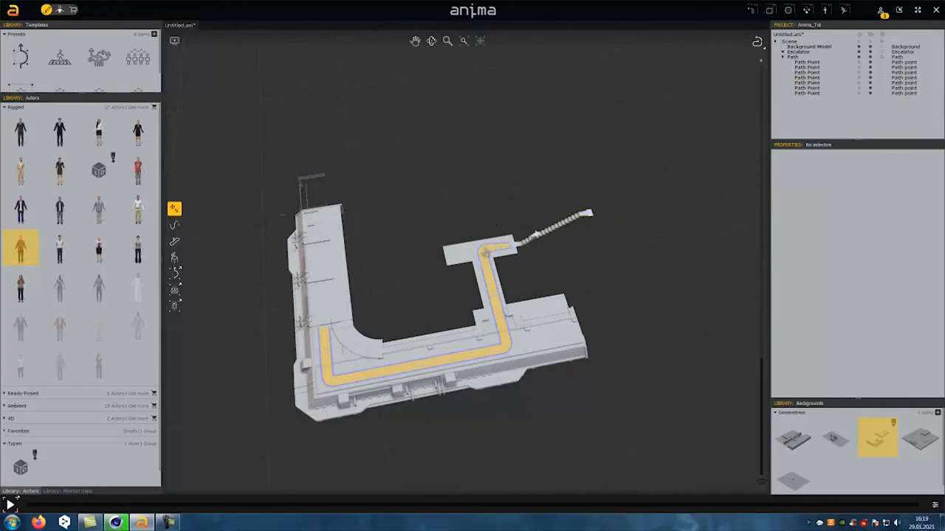
left_click(583, 214)
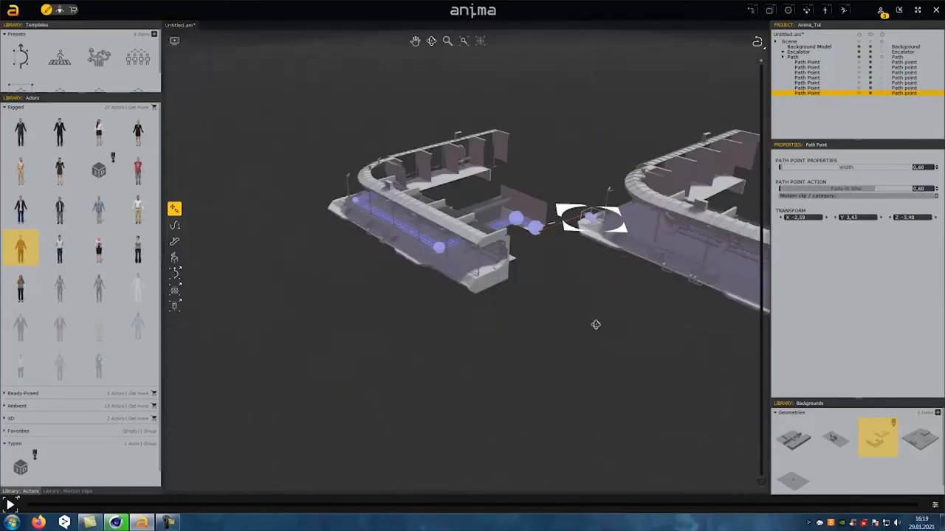
left_click_drag(596, 324, 553, 347)
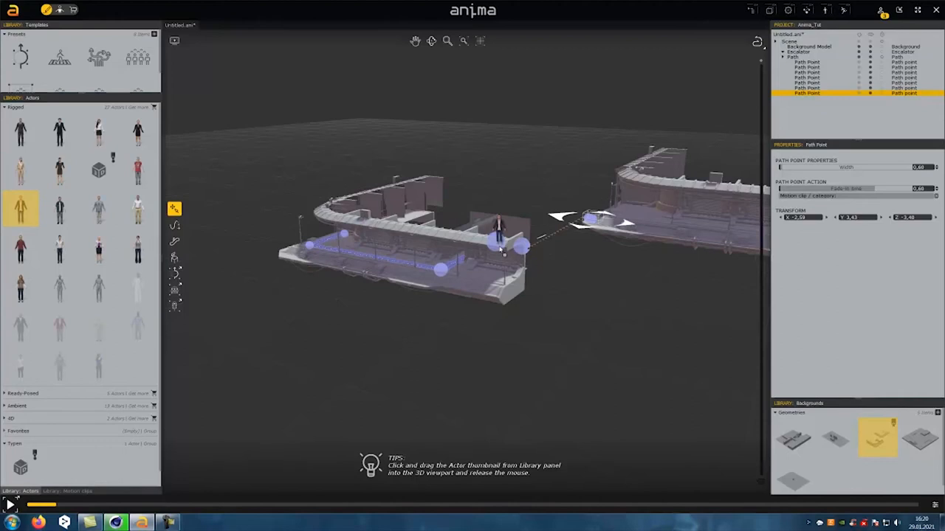
Place a male actor on the path and orbit the view to watch him walk.
left_click(450, 262)
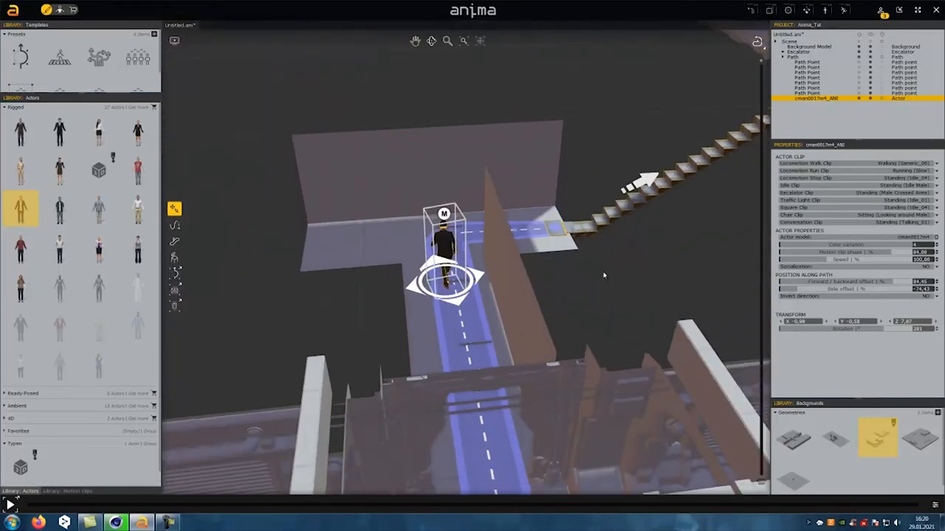
left_click(10, 506)
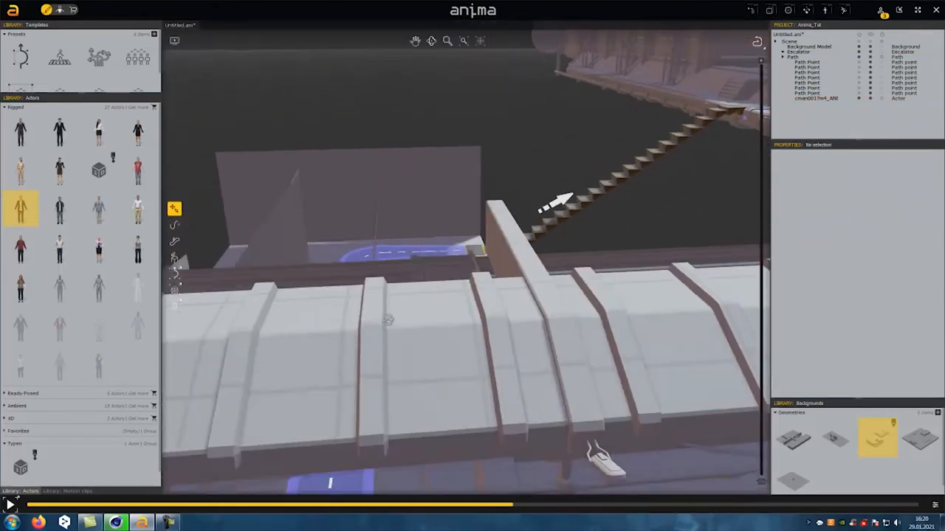
left_click_drag(387, 320, 398, 313)
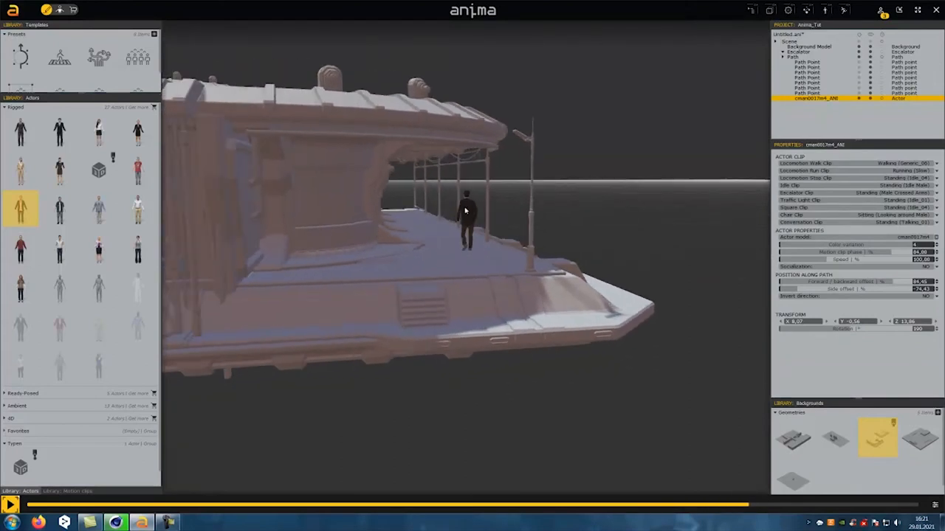
left_click_drag(465, 214, 587, 155)
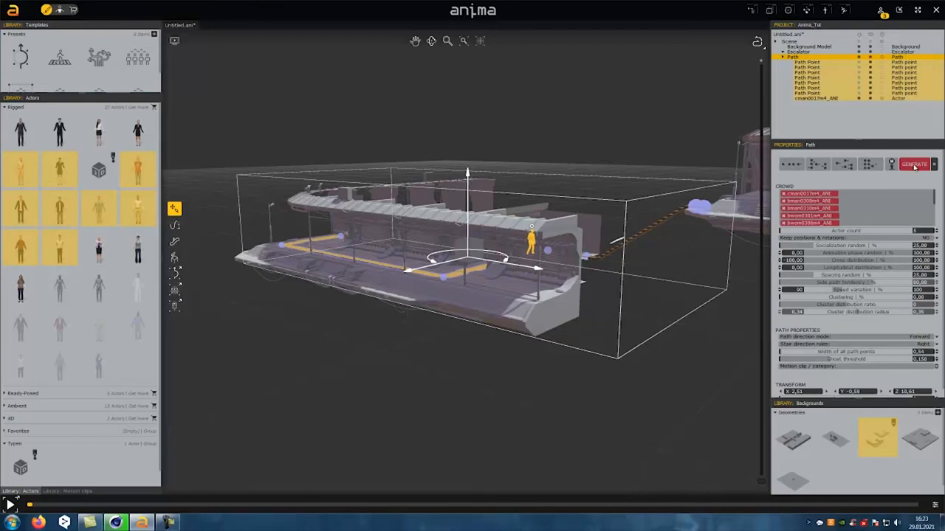
Generate a crowd along the path, play it, and view it along the platform.
left_click(913, 164)
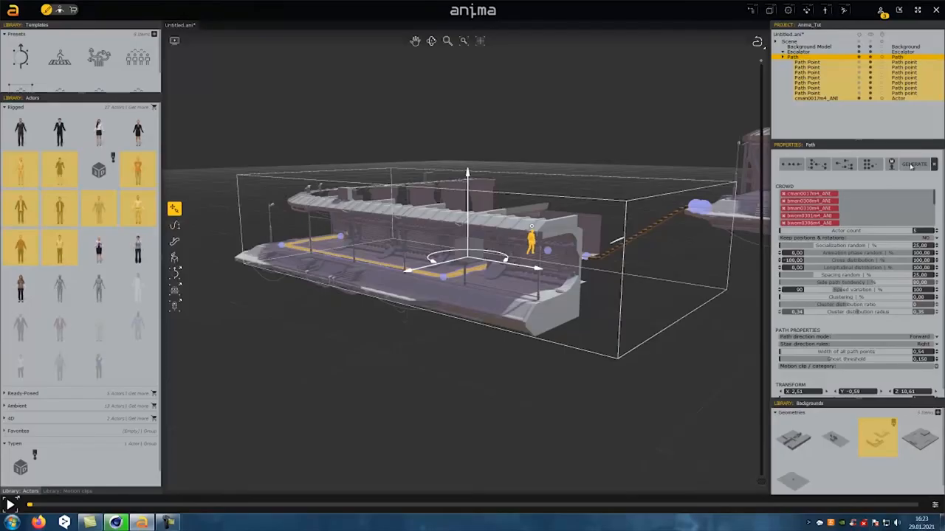
left_click(913, 164)
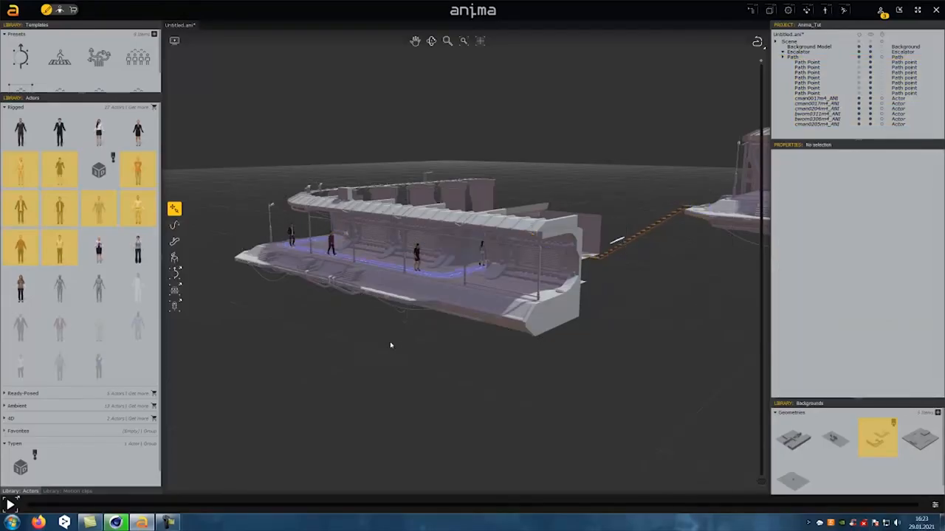
left_click(11, 505)
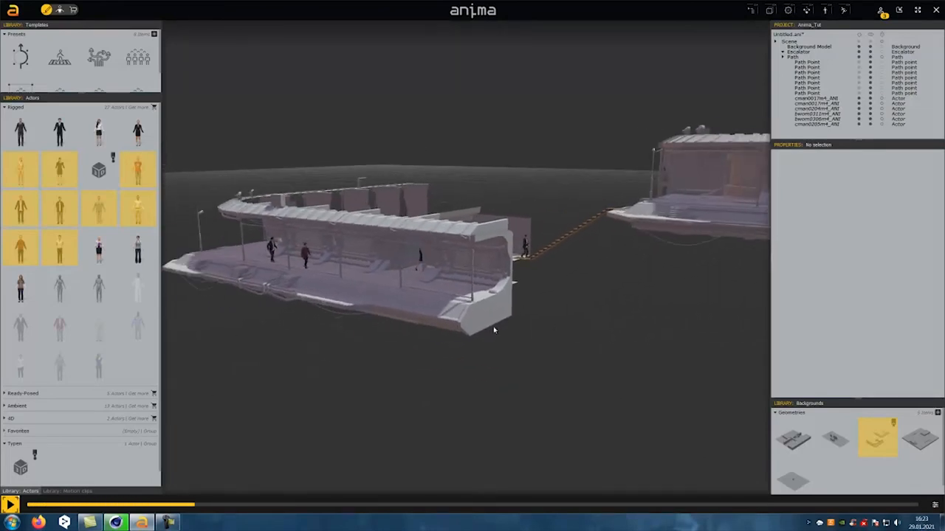
left_click_drag(495, 330, 585, 311)
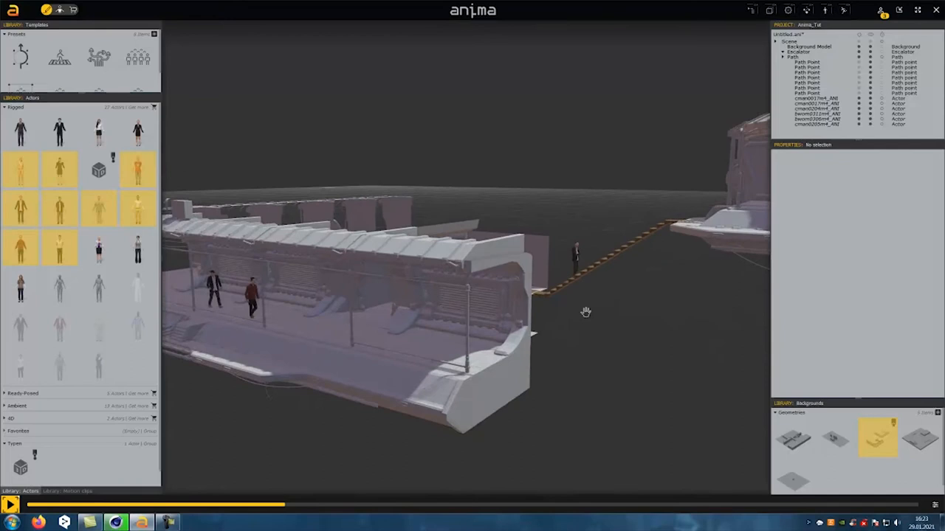
left_click_drag(585, 312, 470, 271)
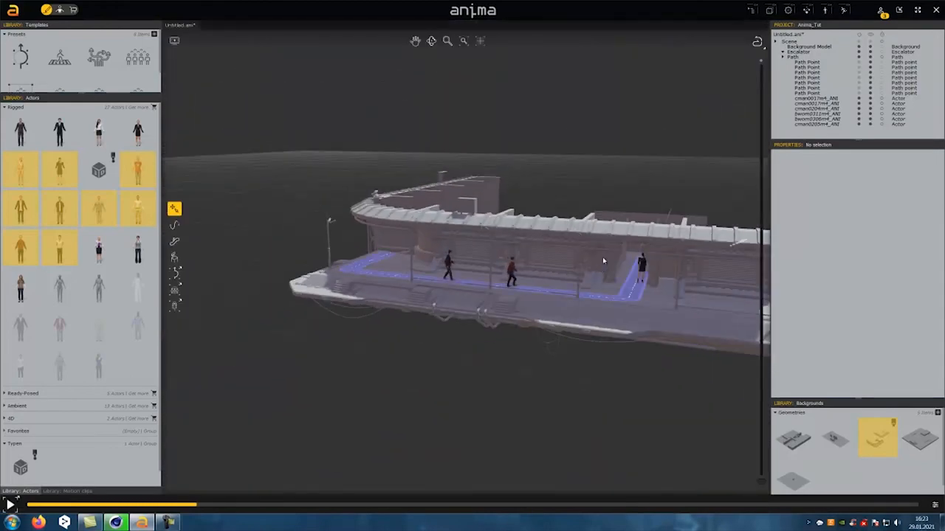
mouse_move(578, 283)
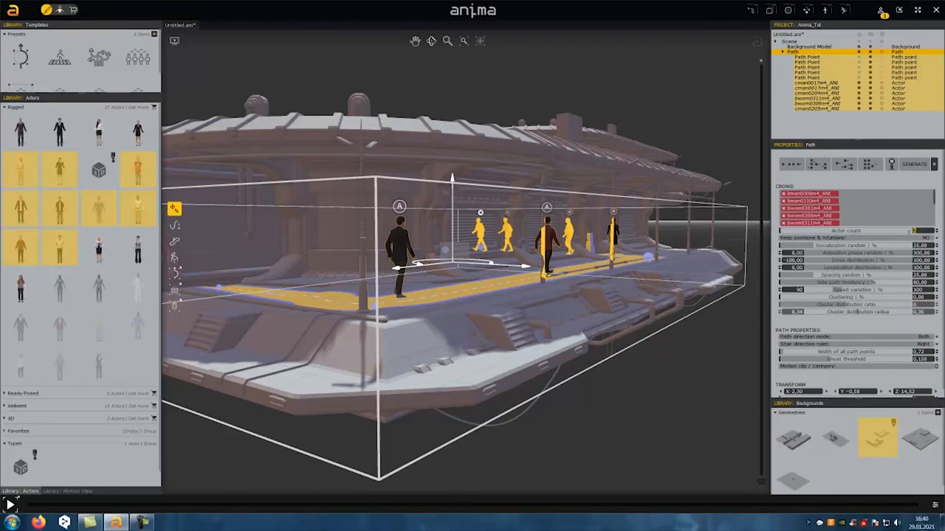
Set the crowd's actor count and regenerate the crowd along the path.
left_click(919, 231)
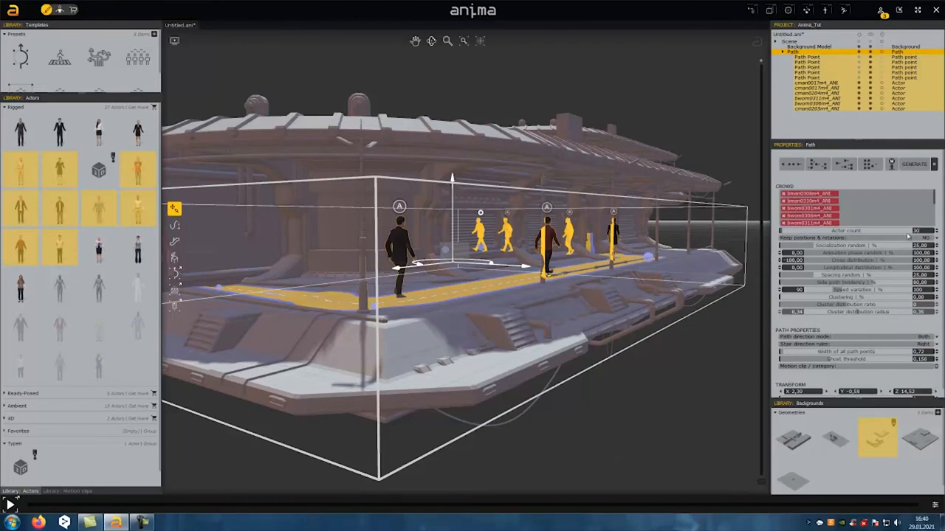
left_click(914, 163)
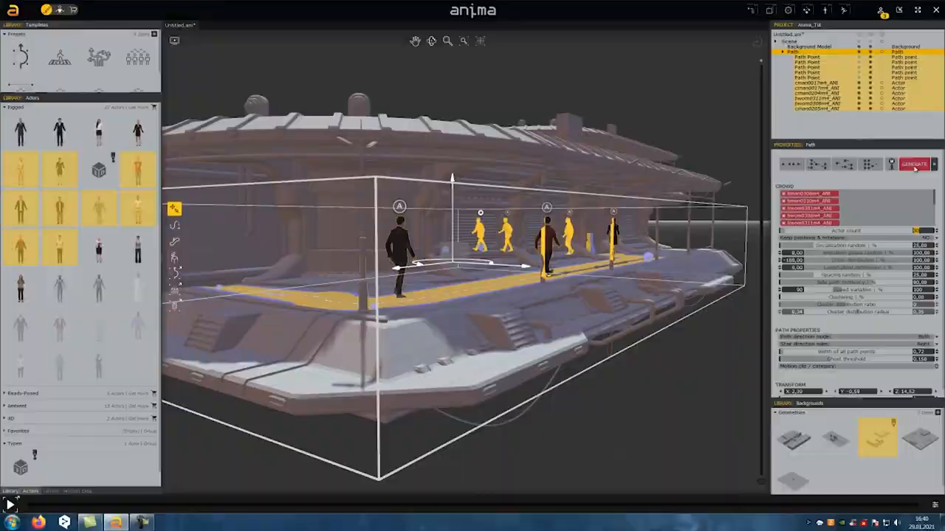
left_click(914, 164)
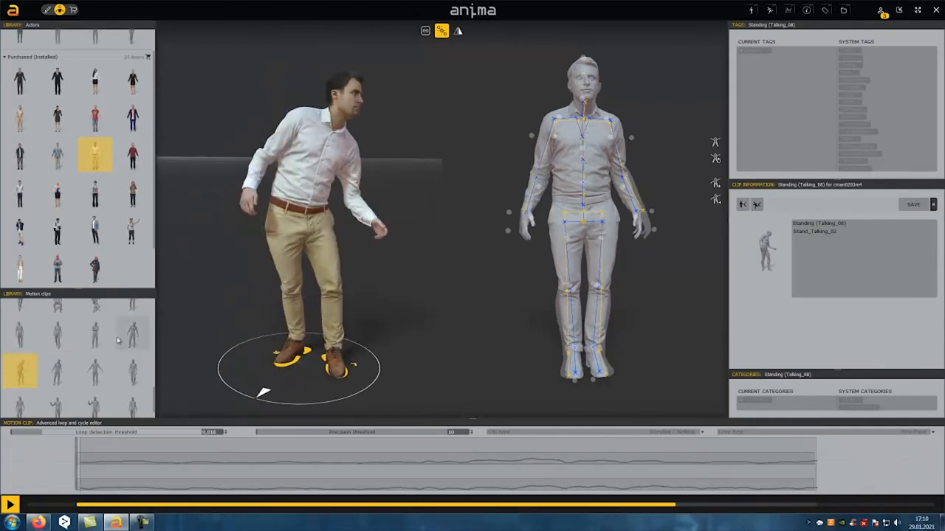
Load the standing talking clip onto the female actor and preview it.
left_click(58, 380)
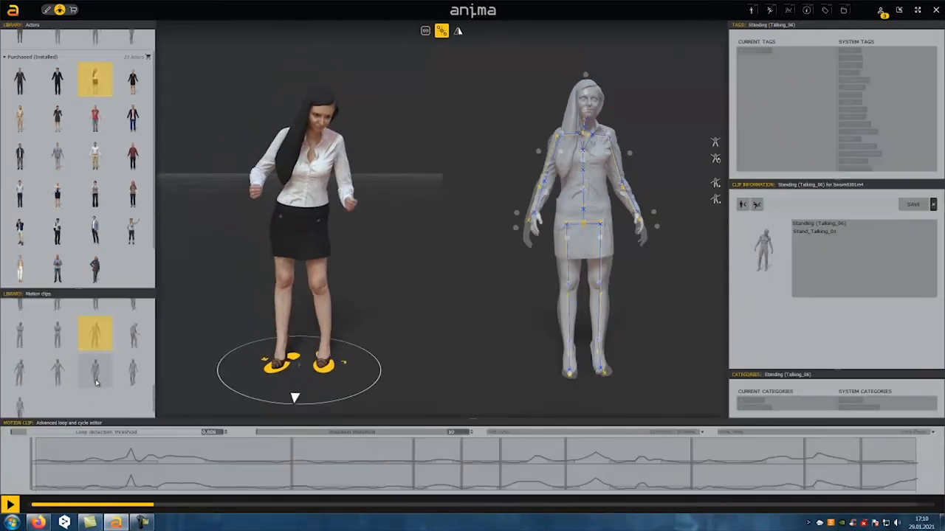
left_click(95, 316)
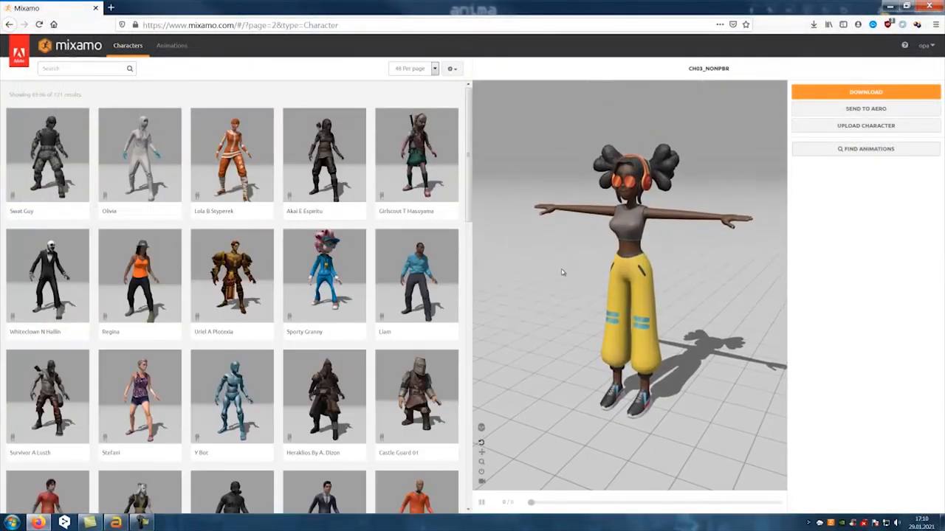
Download the CH03_NONPBR character from Mixamo as FBX Binary in T-pose.
left_click(865, 92)
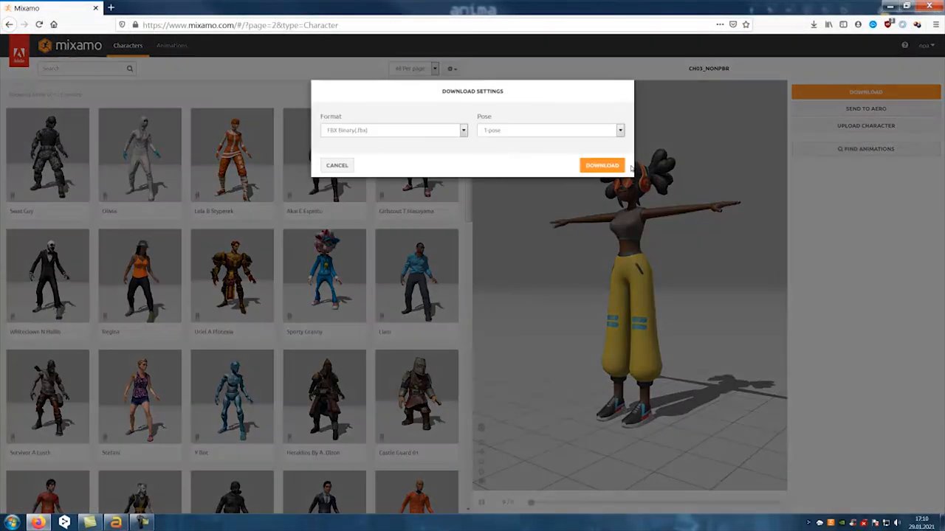
left_click(601, 164)
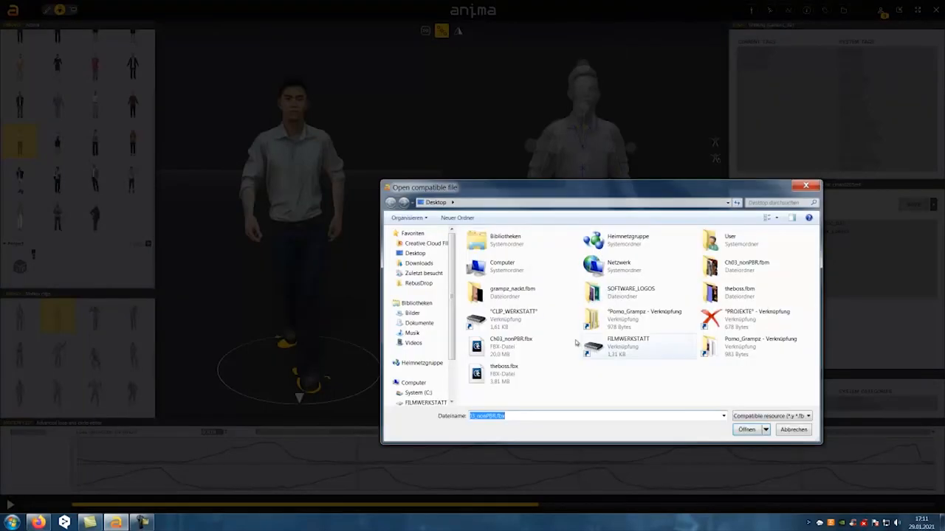
Open and import the downloaded FBX, accepting the Mixamo_A skeleton preset.
left_click(745, 430)
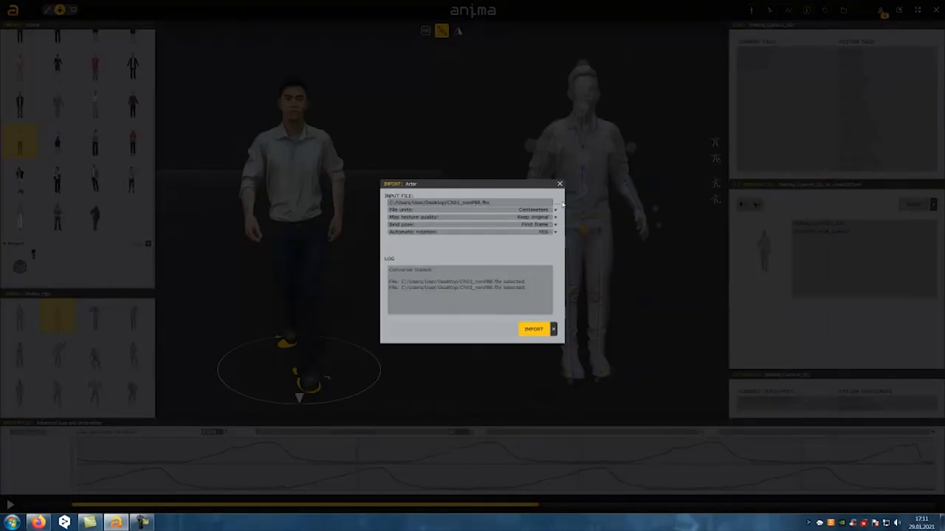
left_click(533, 330)
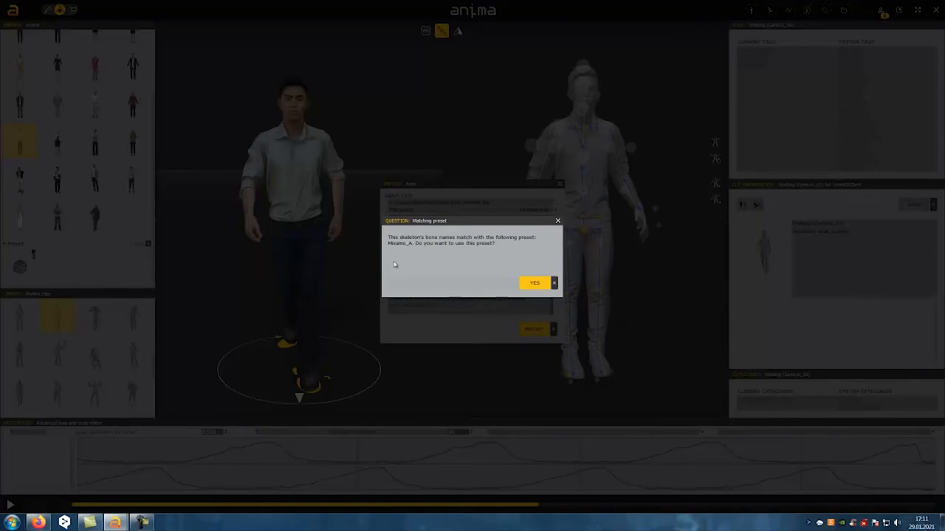
left_click(534, 282)
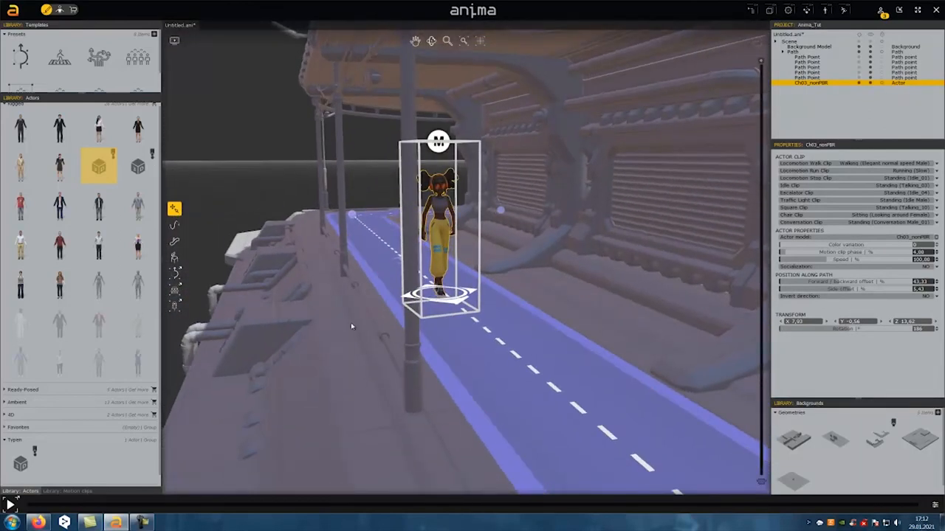
Add more walking and standing actors along the platform path, then bring up Cinema 4D.
left_click(10, 505)
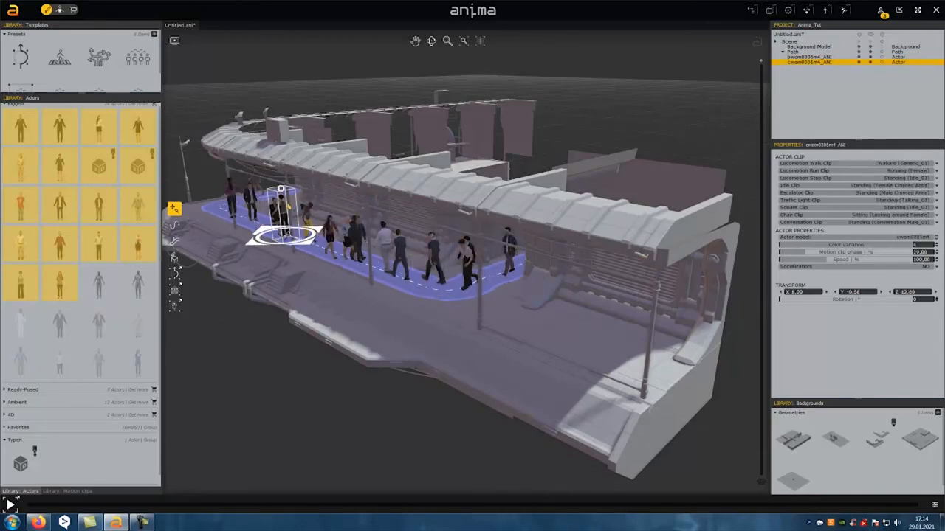
left_click(10, 504)
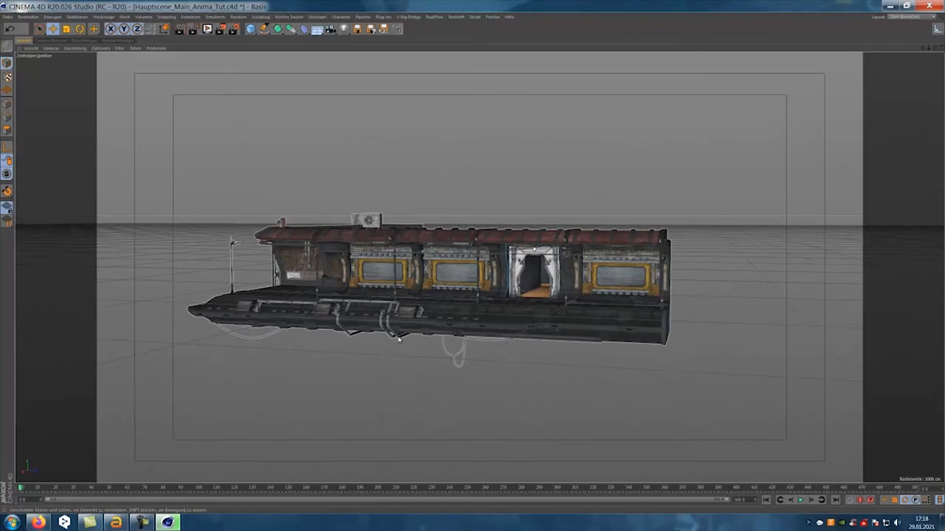
Load Untitled.ani from Anima_Tut.aniproj into an Anima object and accept the baking warning.
left_click(383, 16)
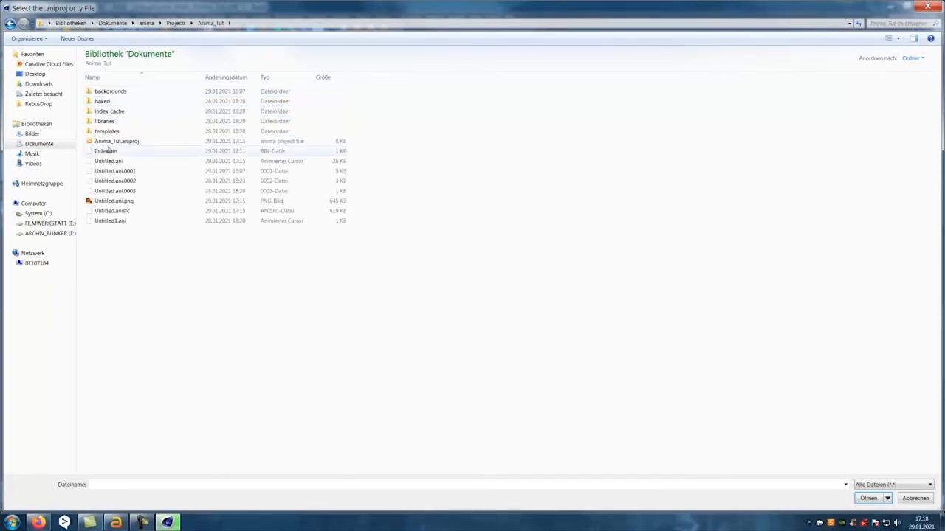
left_click(868, 499)
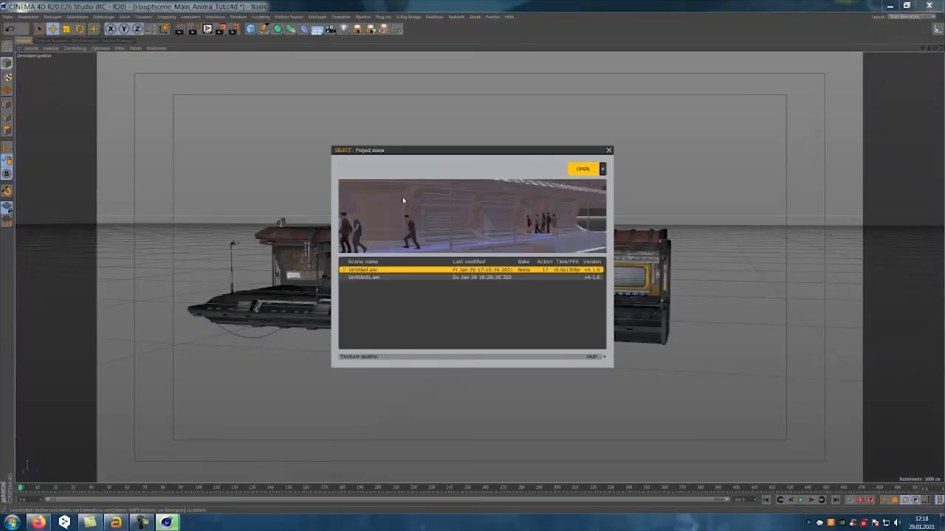
left_click(582, 168)
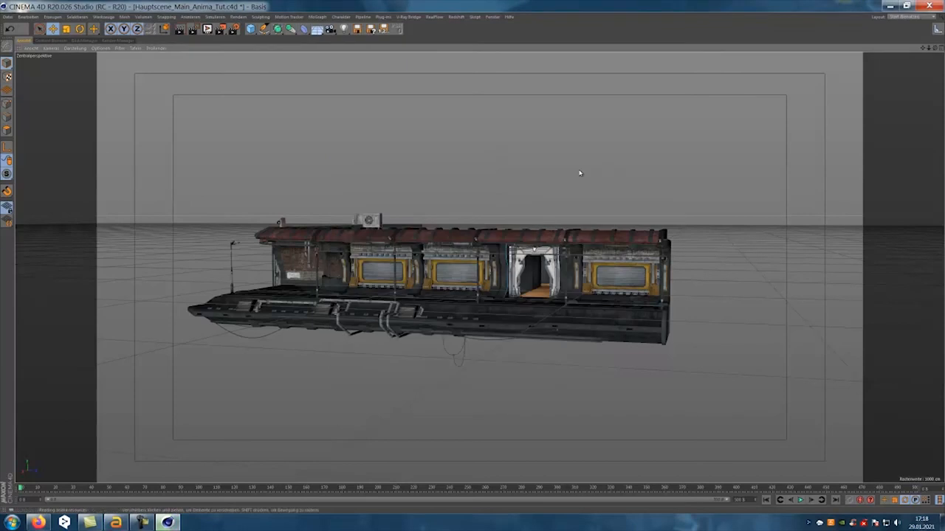
mouse_move(342, 368)
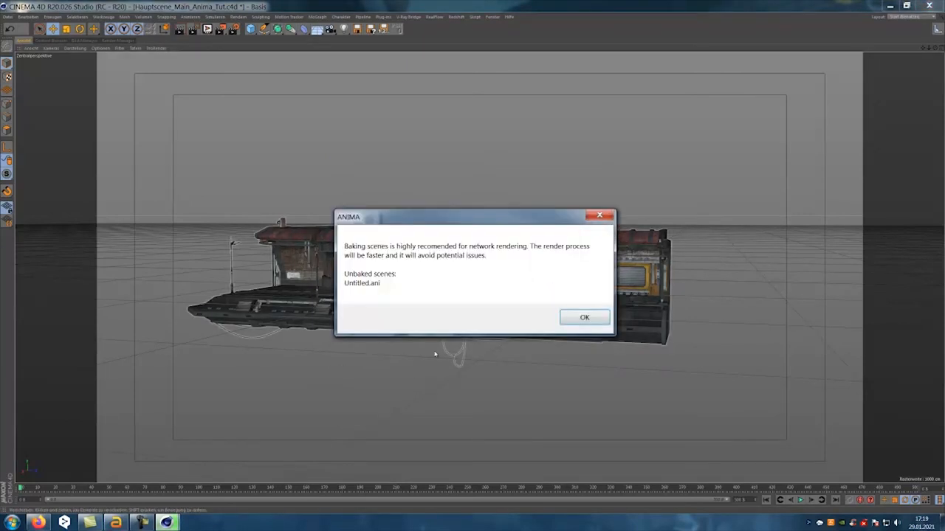
left_click(583, 316)
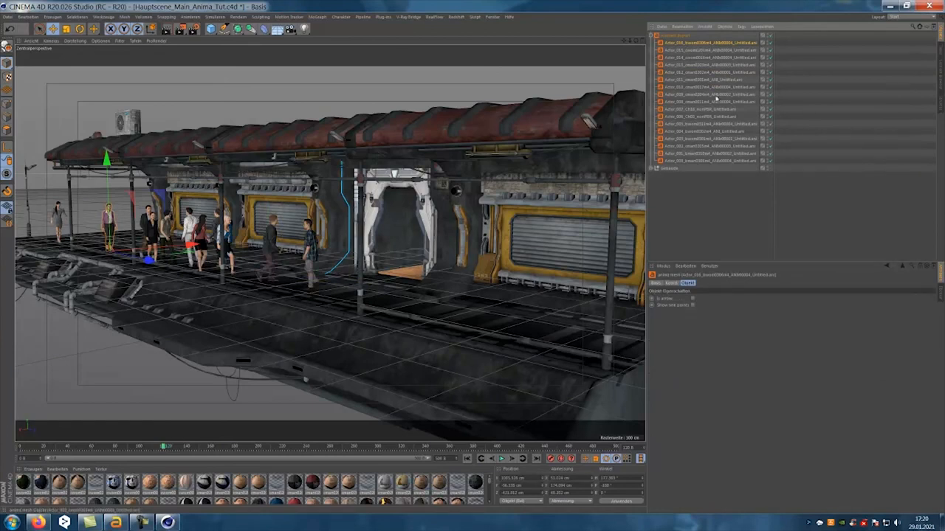
left_click(709, 65)
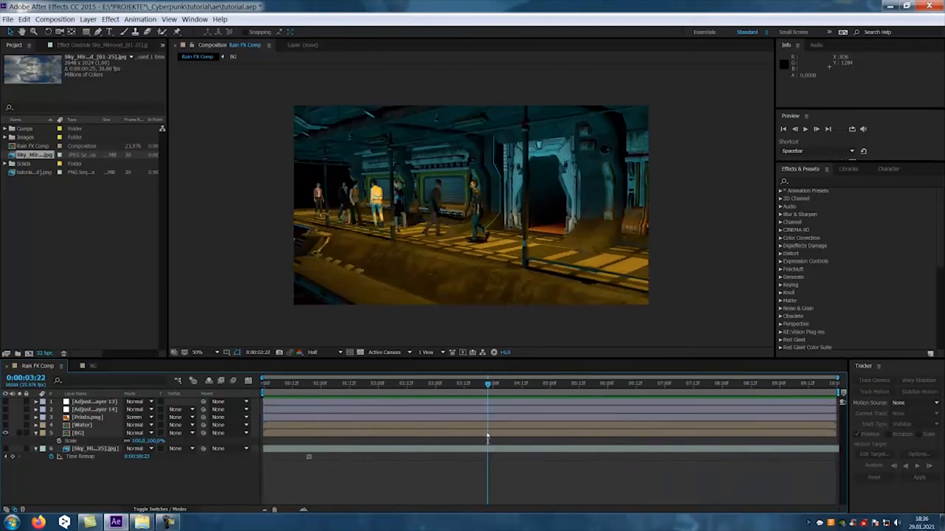
Jump to a later frame, make the cloudy sky layer visible, and play a preview.
left_click(716, 383)
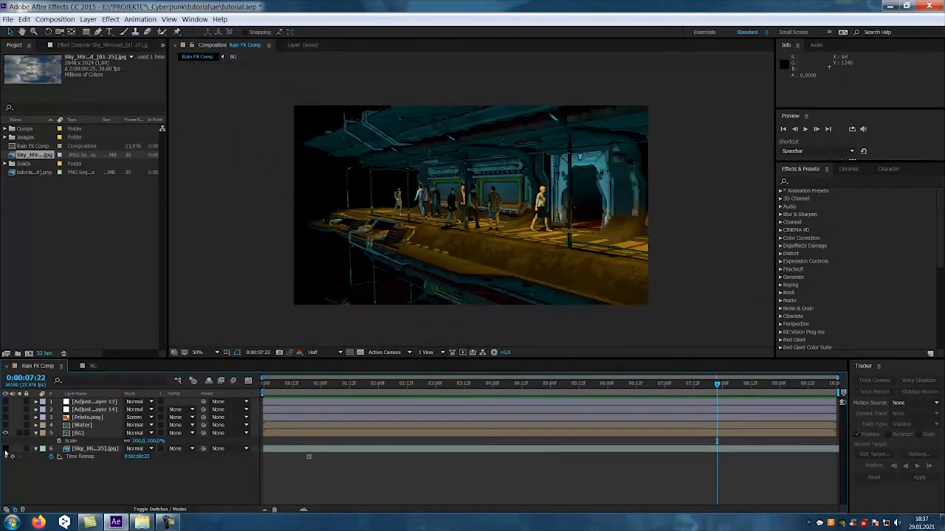
left_click(82, 425)
type("cc rain")
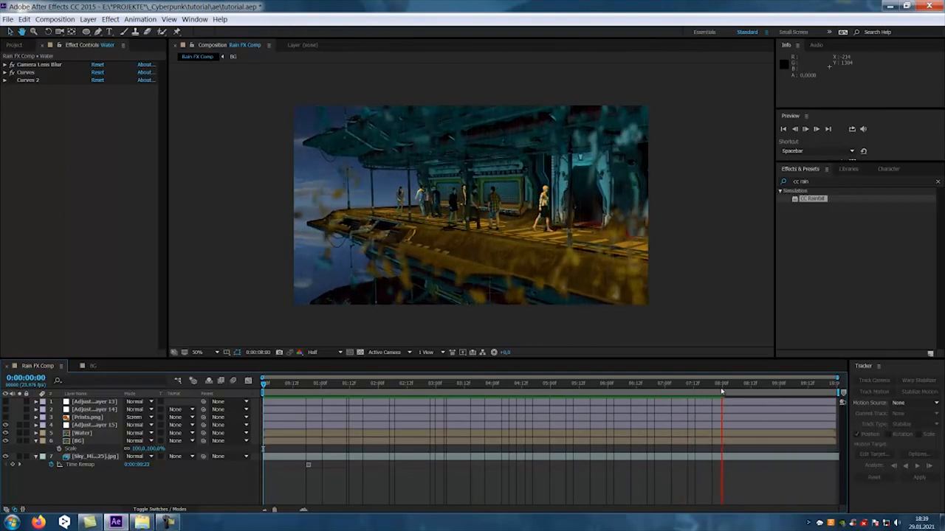
key("space")
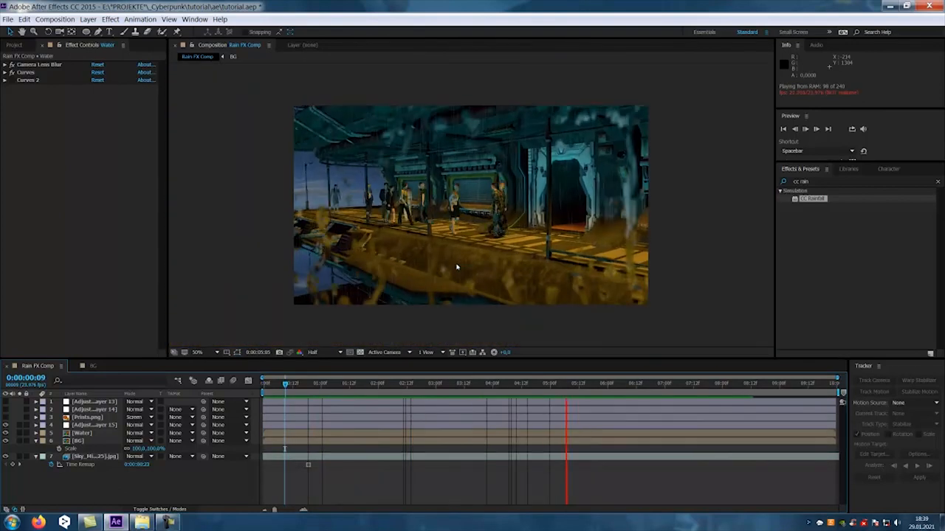